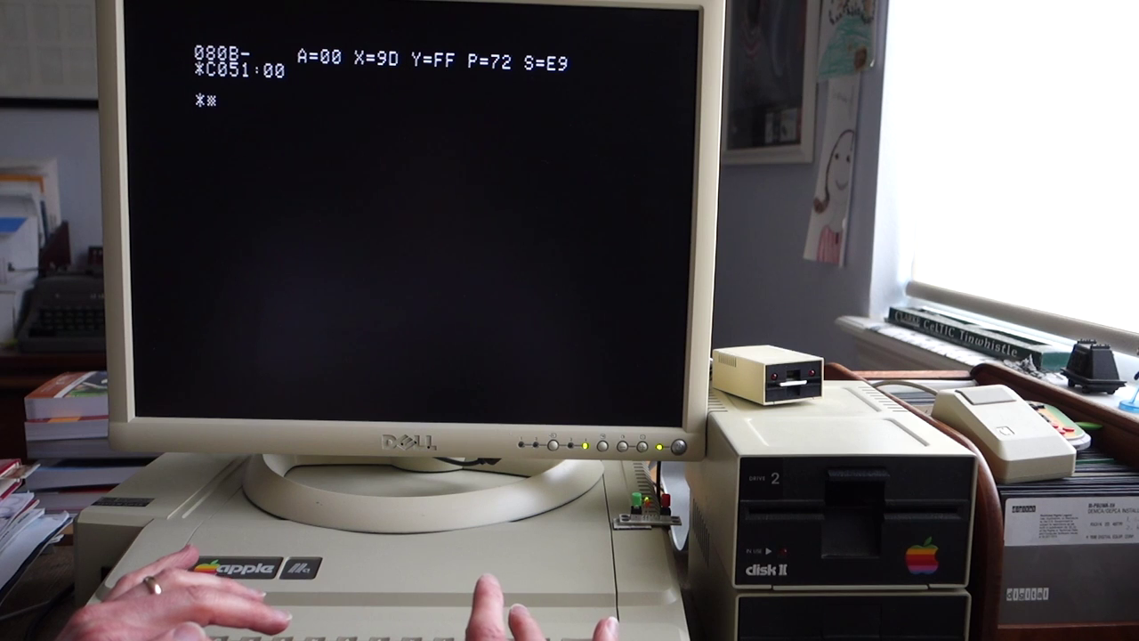
Enter C24L in the monitor to list the disassembly at C24
{"action": "type", "text": "C24L"}
{"action": "type", "text": "30C:"}
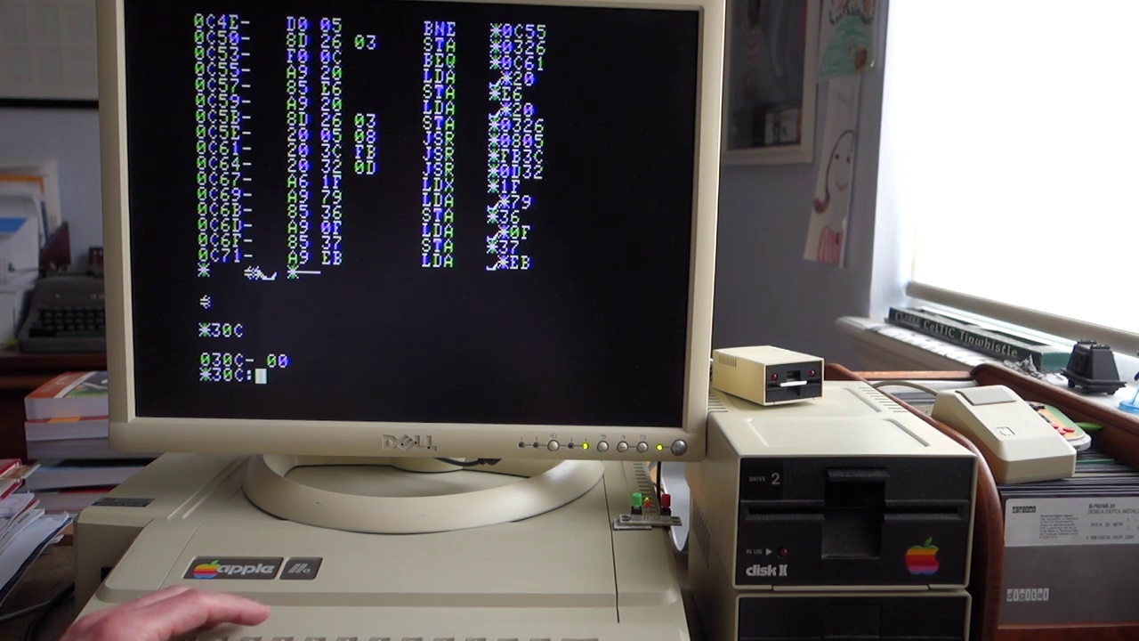
Enter the new byte value 4 at address 30C
{"action": "type", "text": "4"}
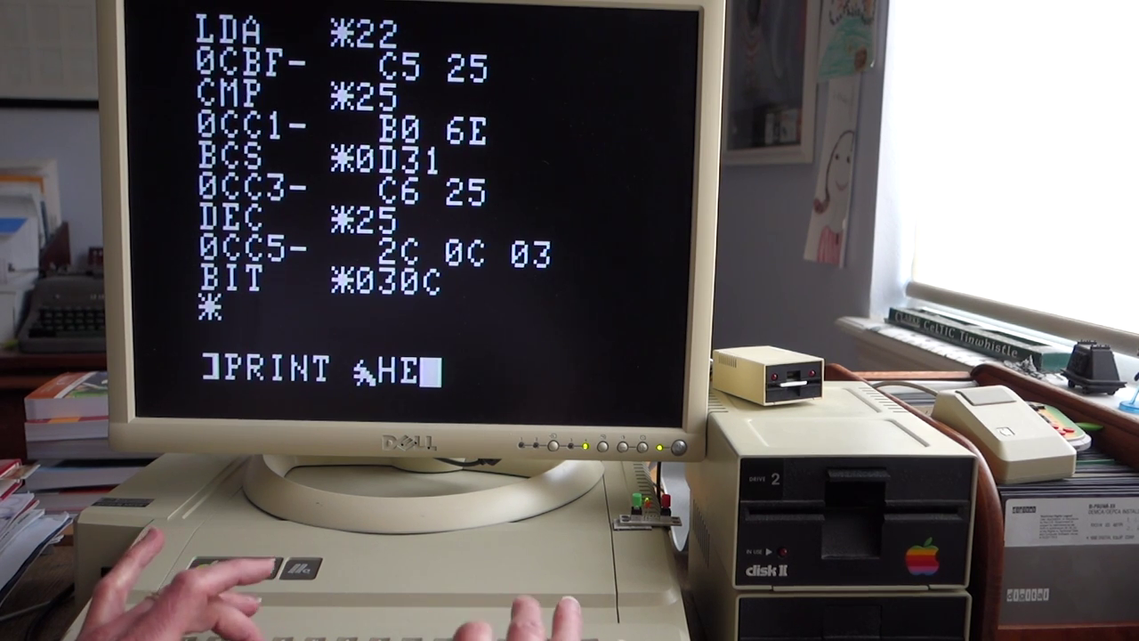
Finish typing the HELLO test text at the BASIC prompt
{"action": "type", "text": "LLO*"}
{"action": "type", "text": "BLOAD HT"}
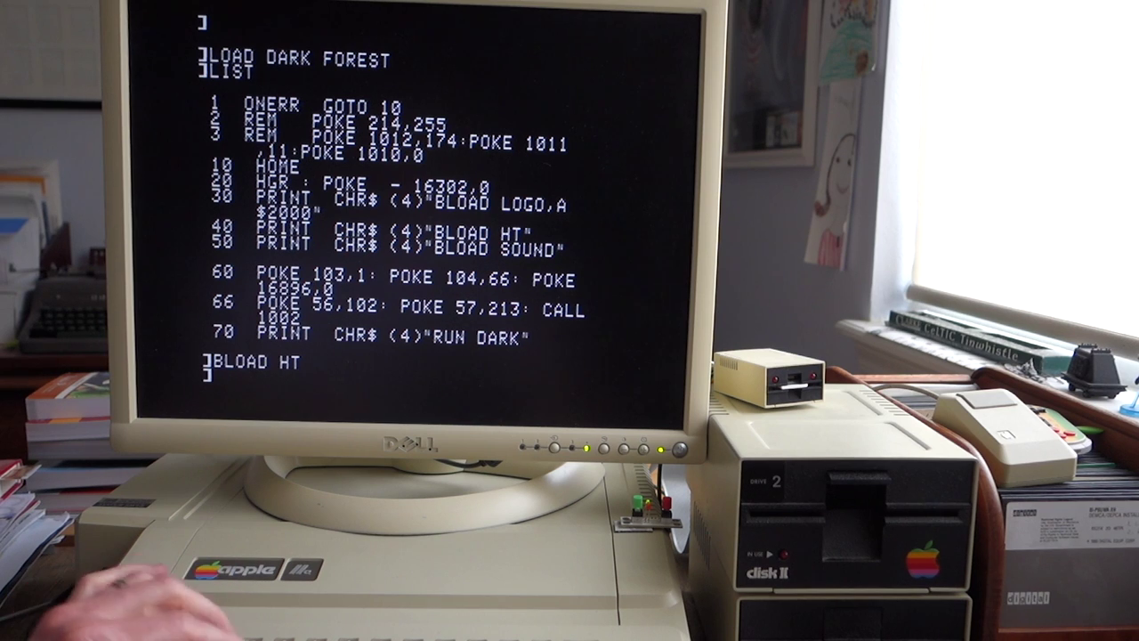
Enter the monitor with CALL -151 and examine address 30C
{"action": "type", "text": "CALL -151"}
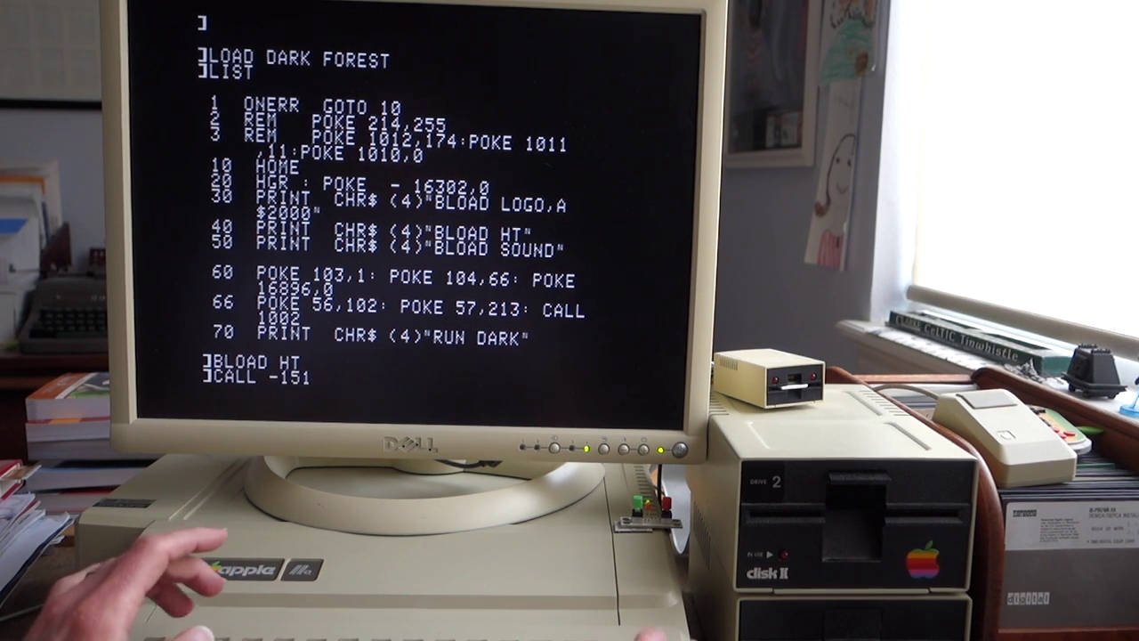
{"action": "key", "text": "Return"}
{"action": "type", "text": "L"}
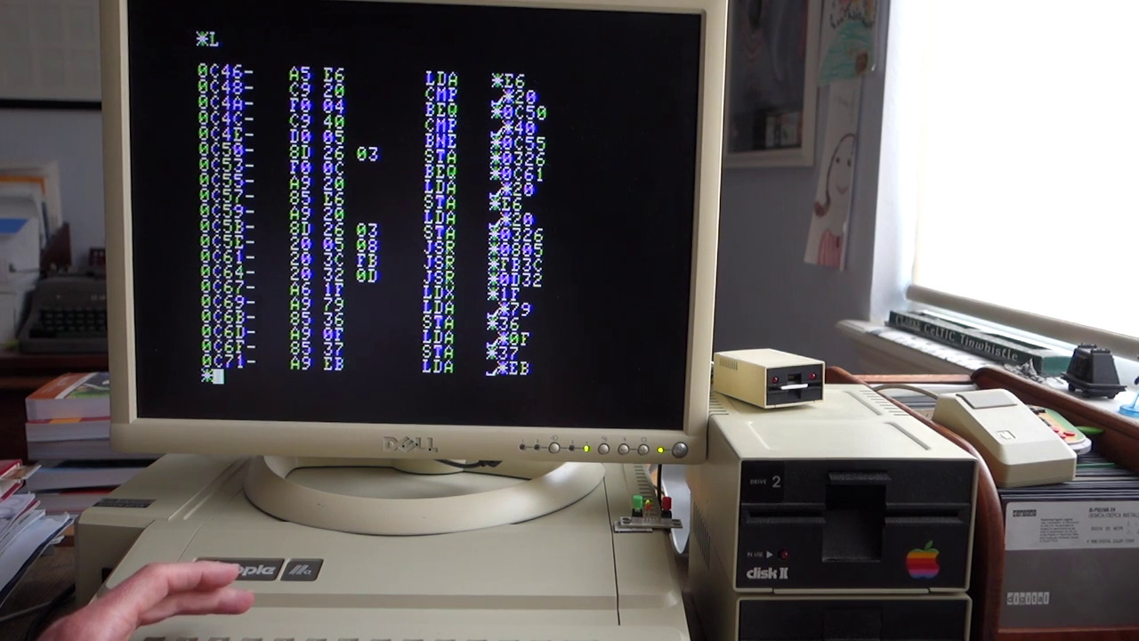
{"action": "type", "text": "30C: C0"}
{"action": "type", "text": "10 PRINT \"HELLO"}
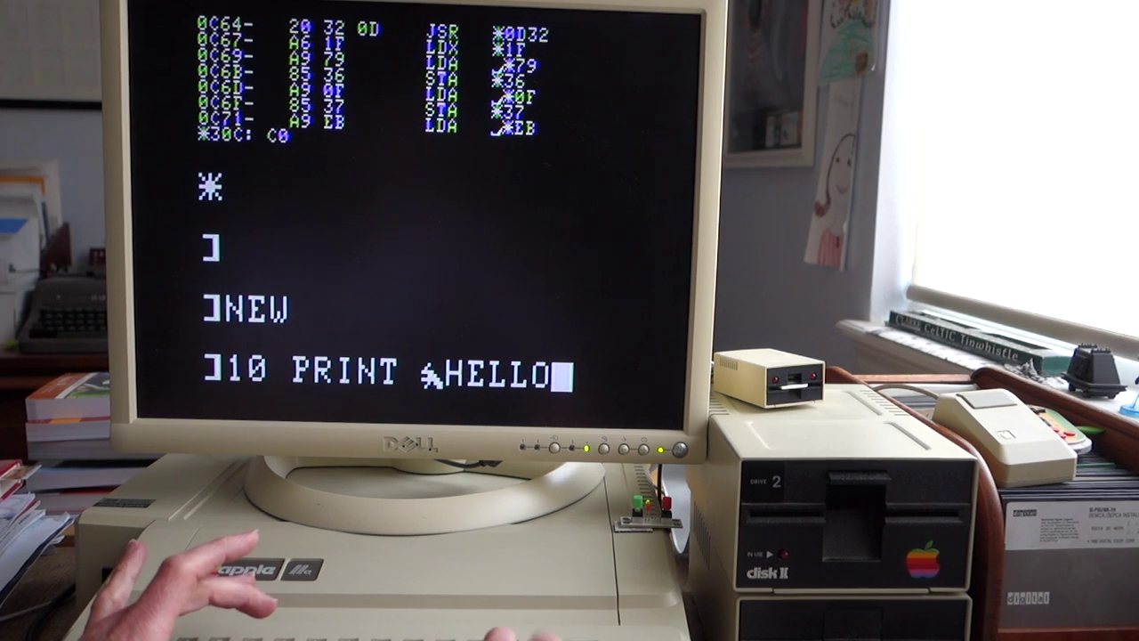
Type 20 to begin the next BASIC program line after 10 PRINT HELLO
{"action": "type", "text": "20"}
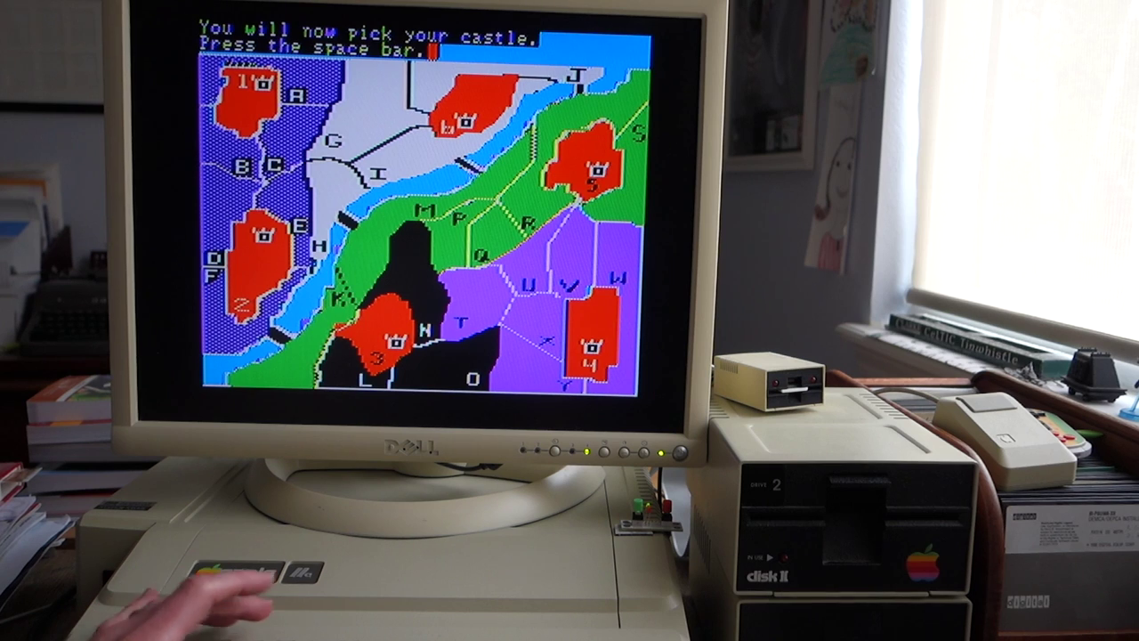
Pick a castle in Dark Forest and continue to placing your men
{"action": "key", "text": "space"}
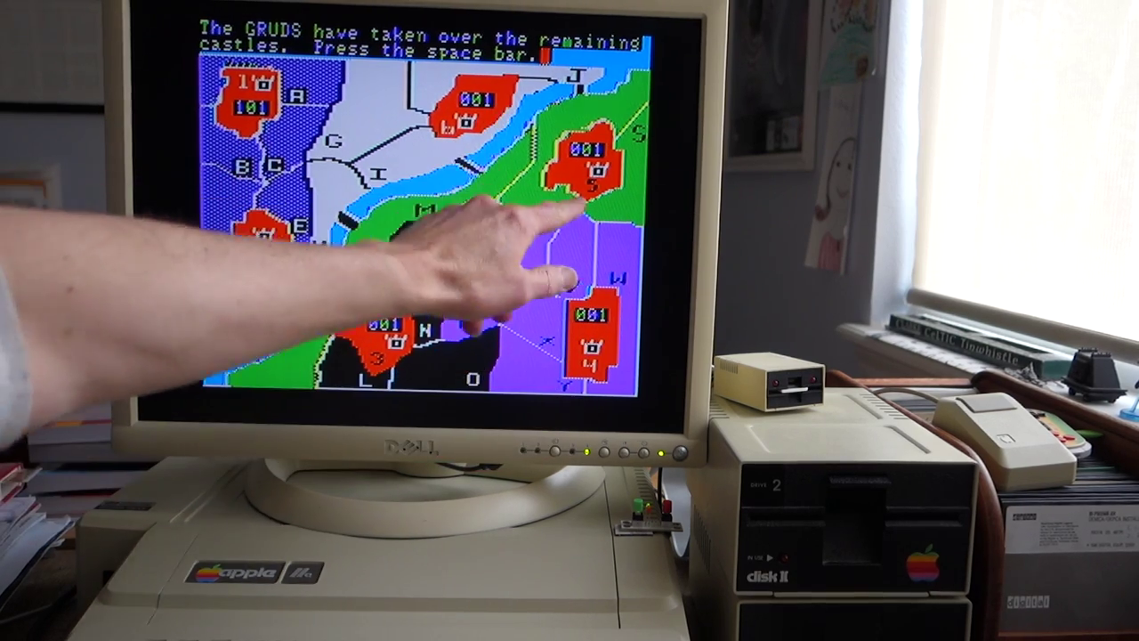
{"action": "key", "text": "space"}
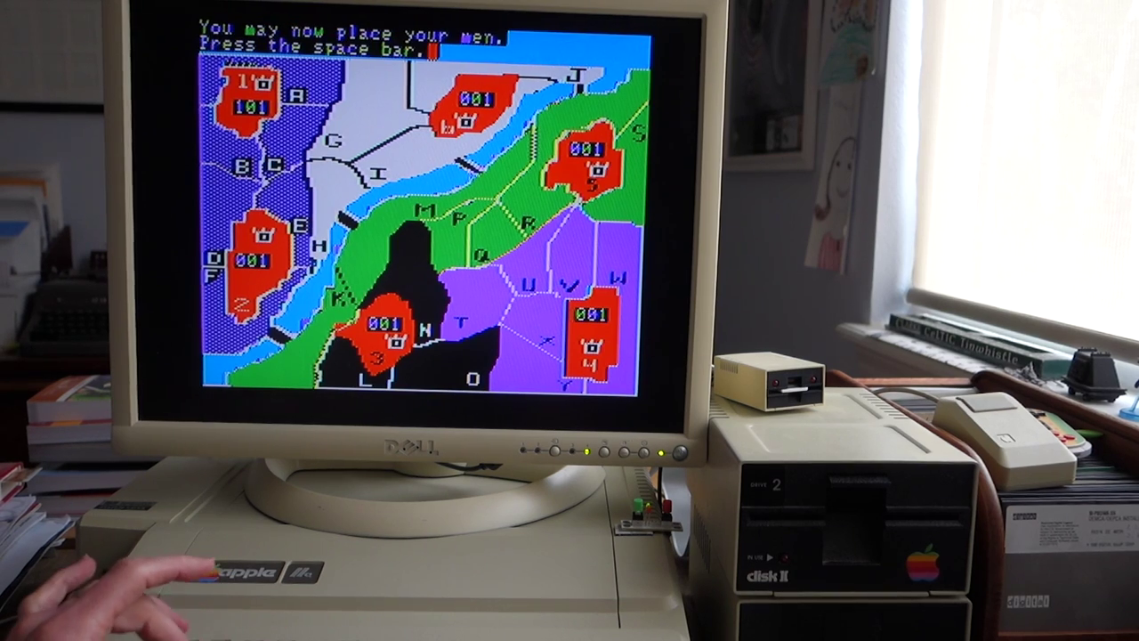